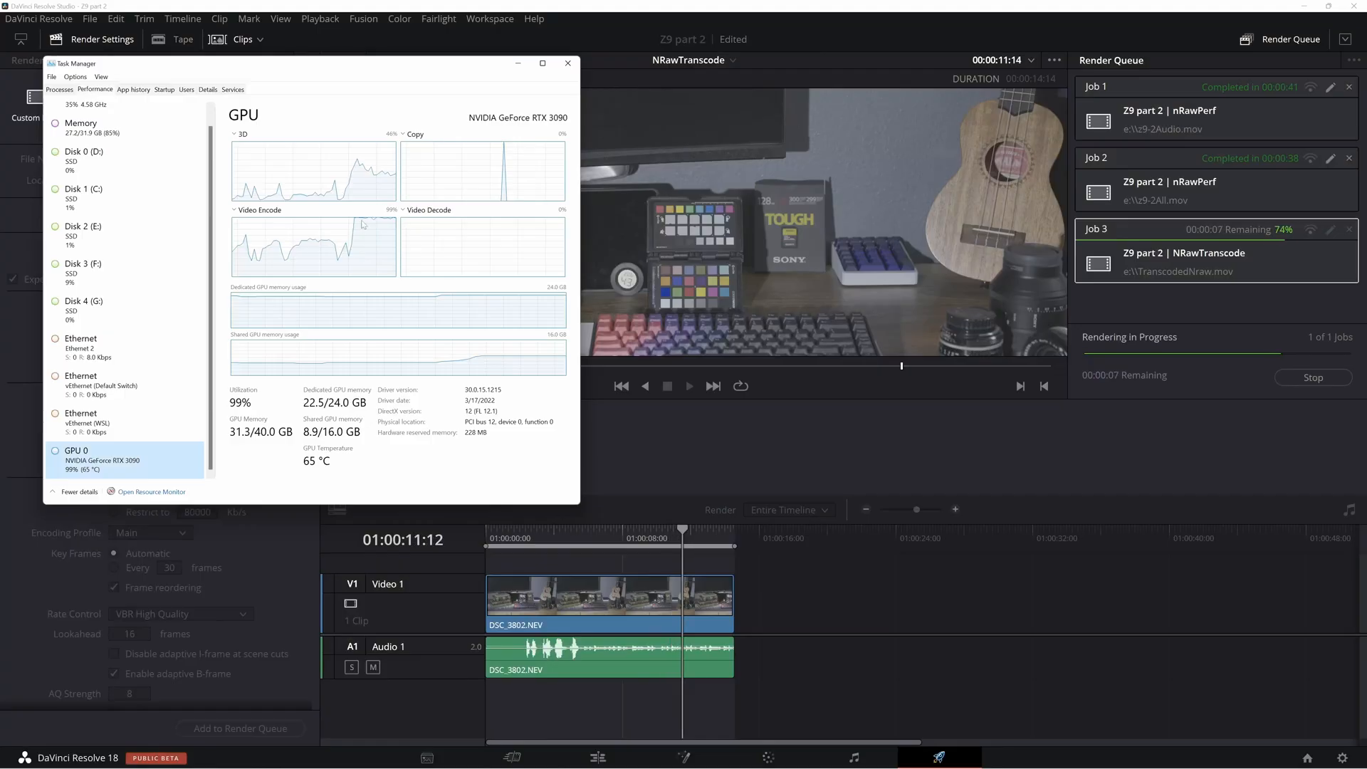
Monitor CPU and GPU 0 usage in Task Manager while the NRawTranscode job finishes
click(71, 114)
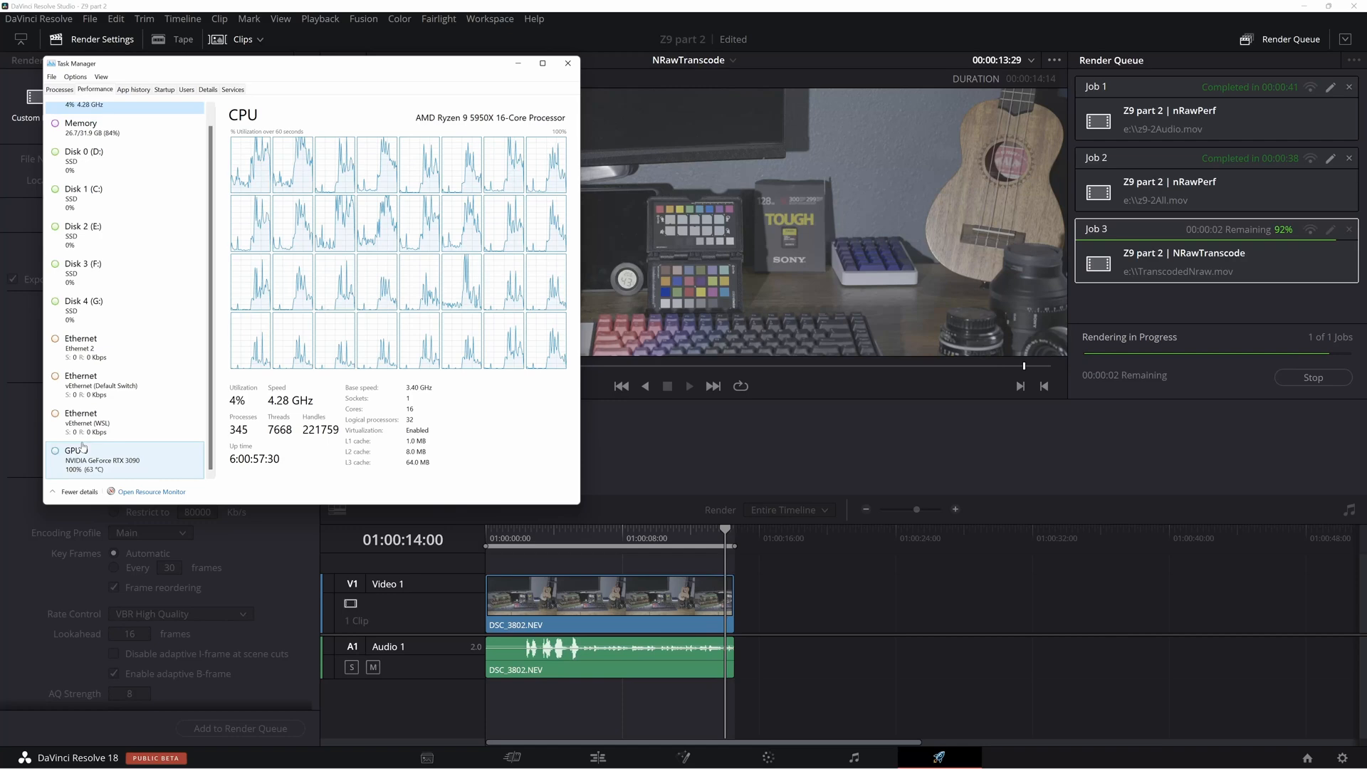
click(83, 453)
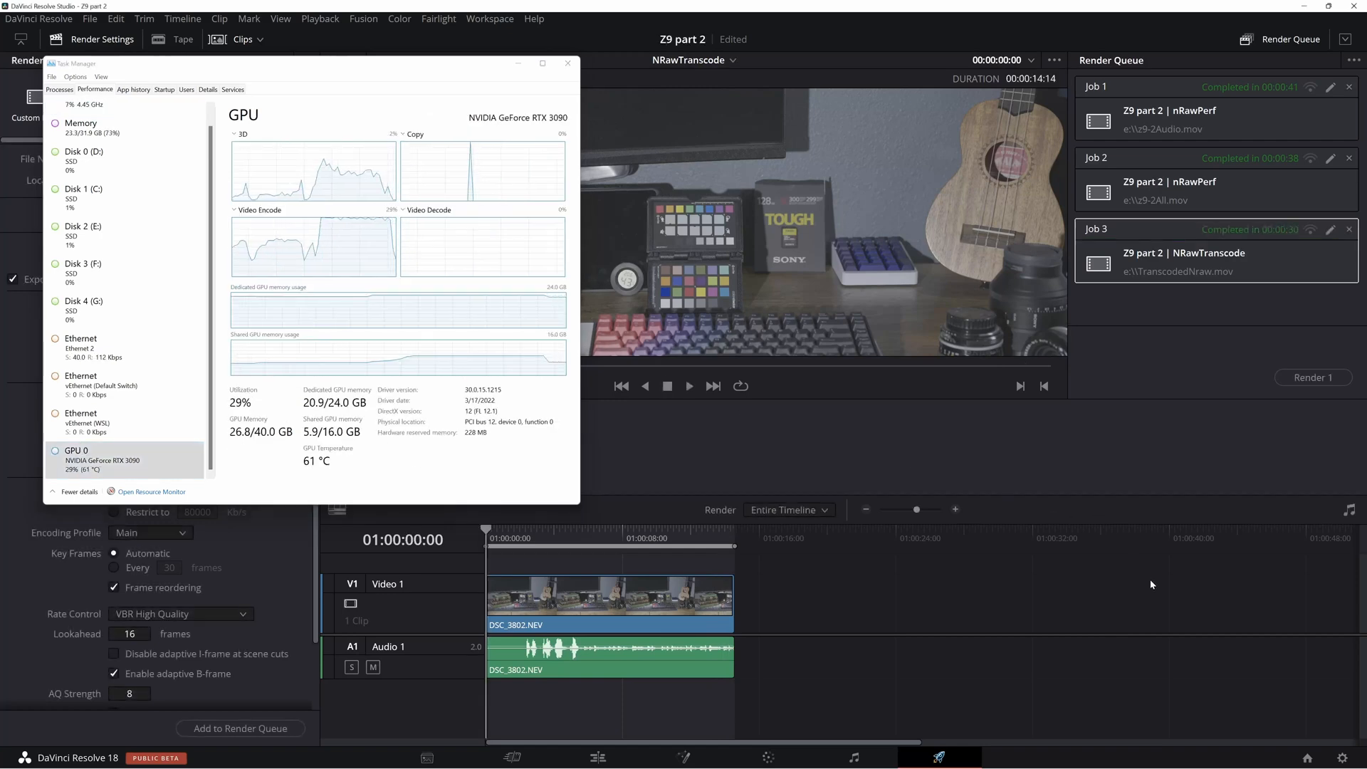
click(567, 64)
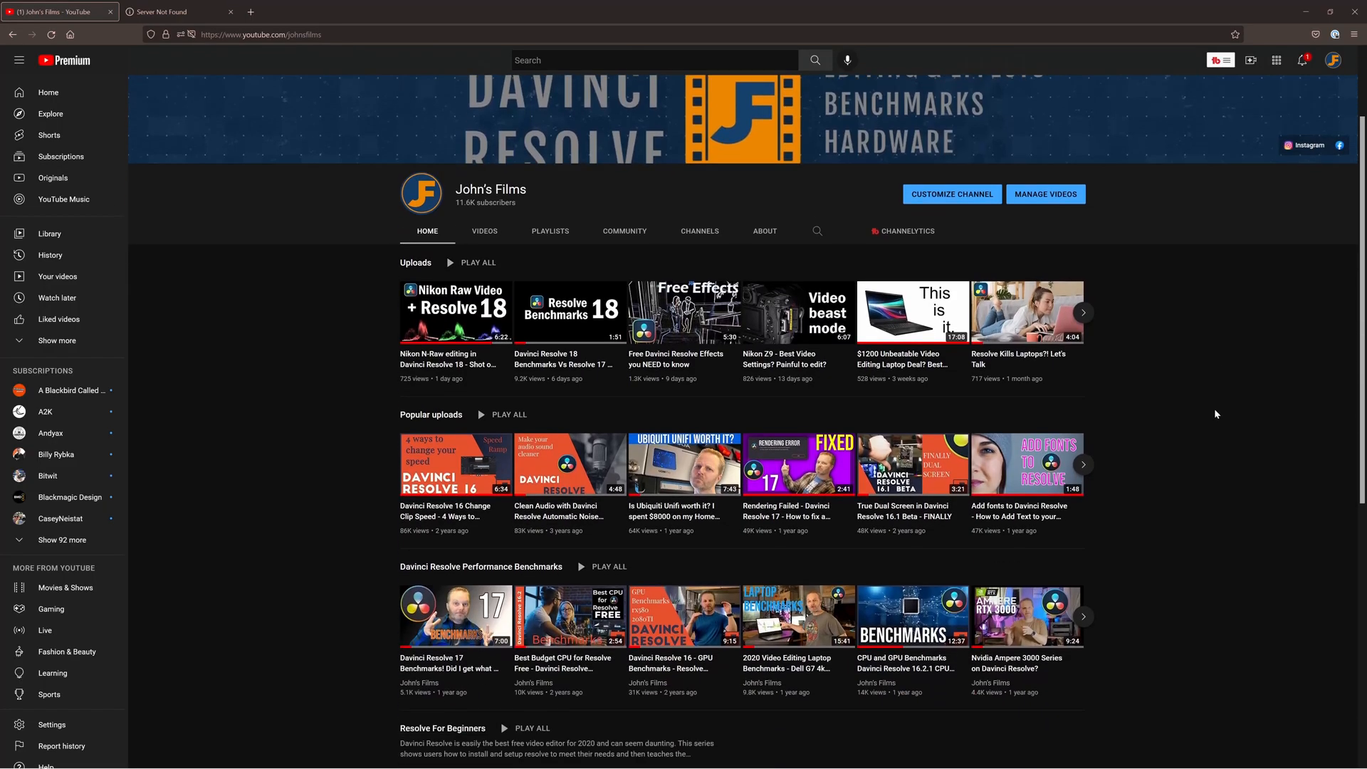
scroll(down, 3)
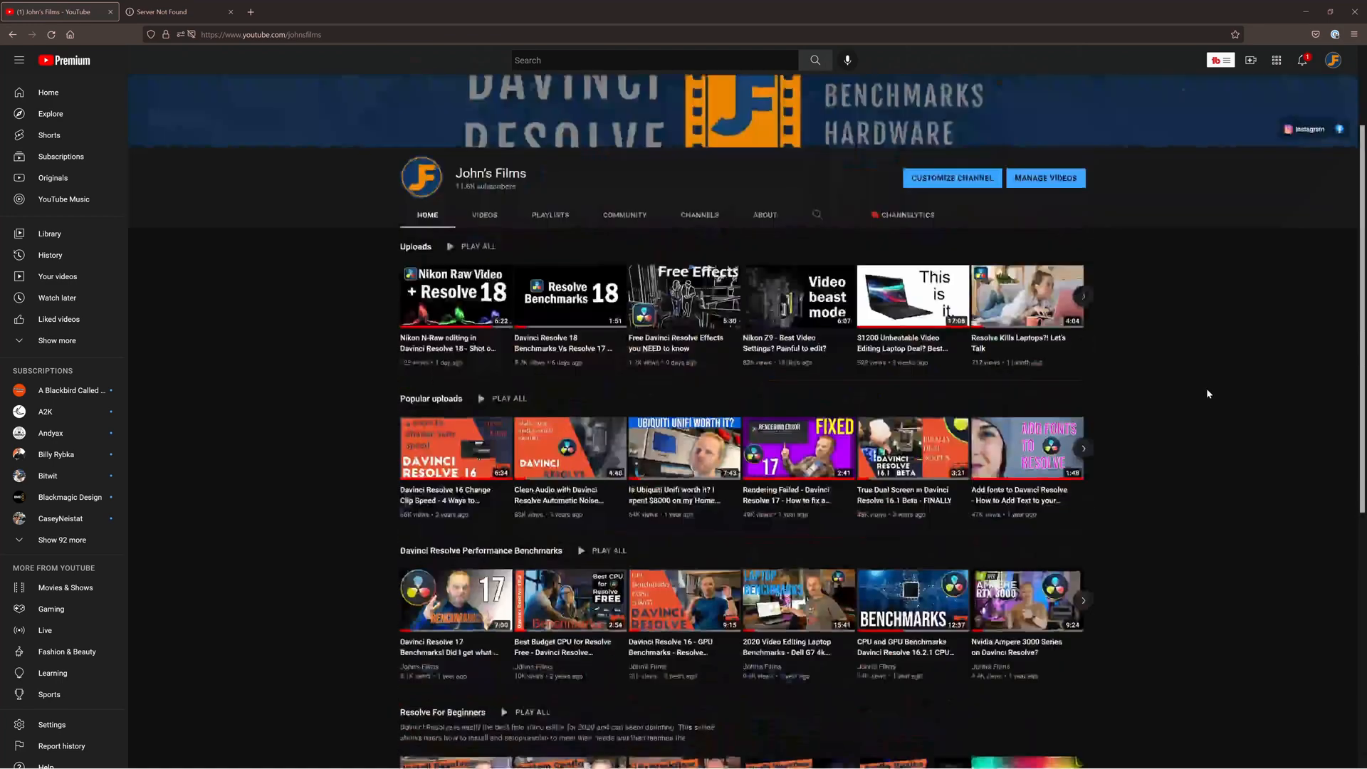